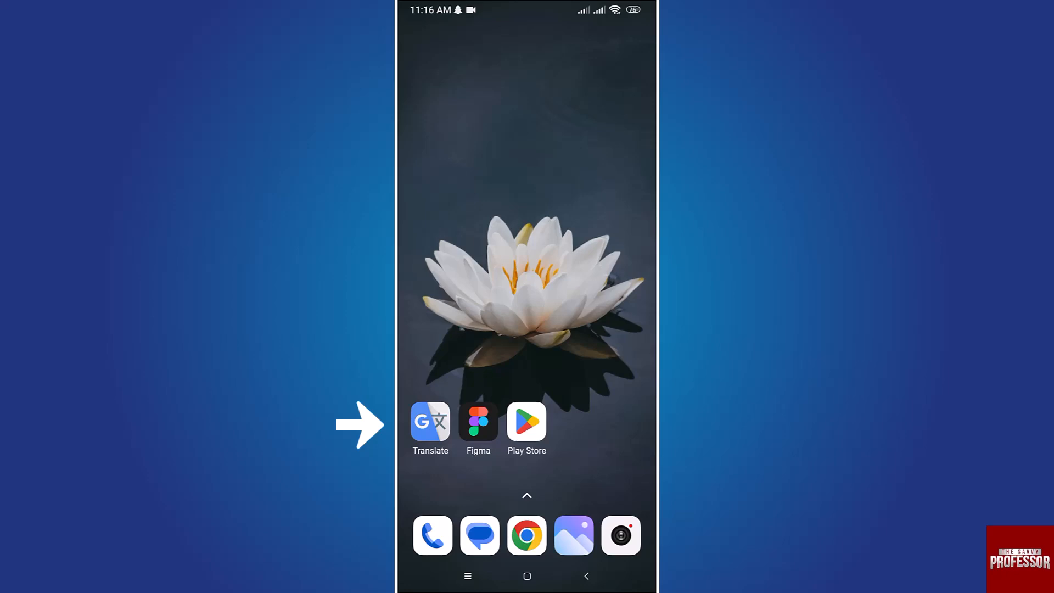
# Launch the Figma app from the Android home screen
pyautogui.click(527, 423)
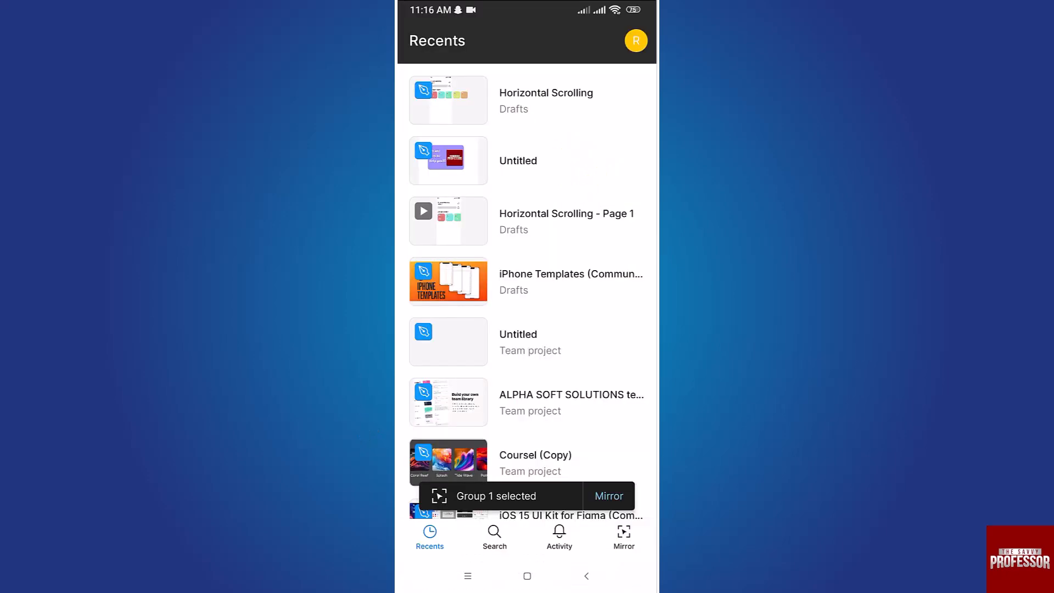
# Find the Untitled 'The Savvy Professor' design in Recents and present it full screen
pyautogui.scroll(-3)
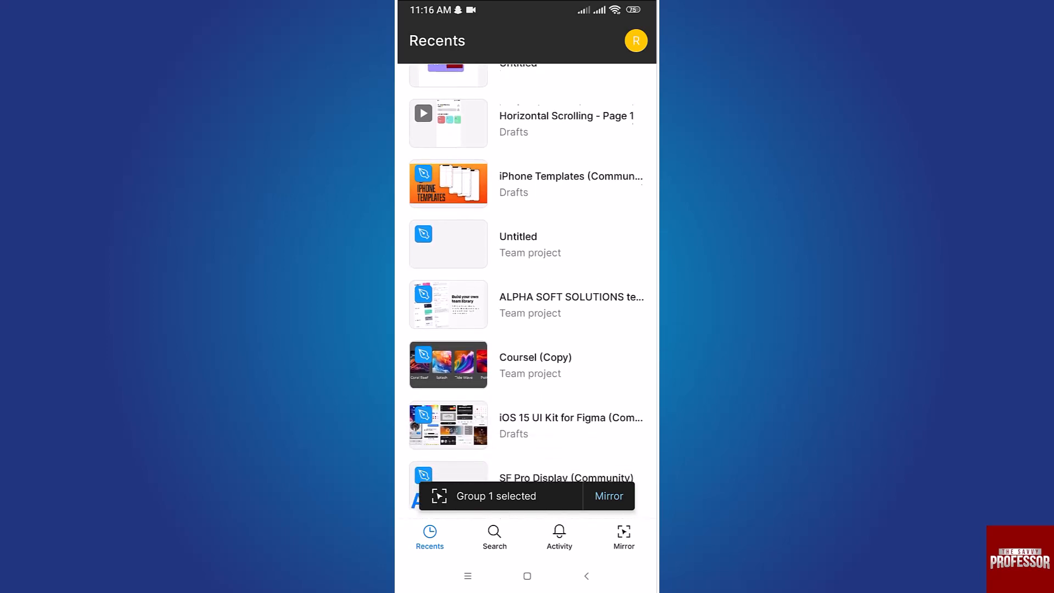
pyautogui.scroll(-3)
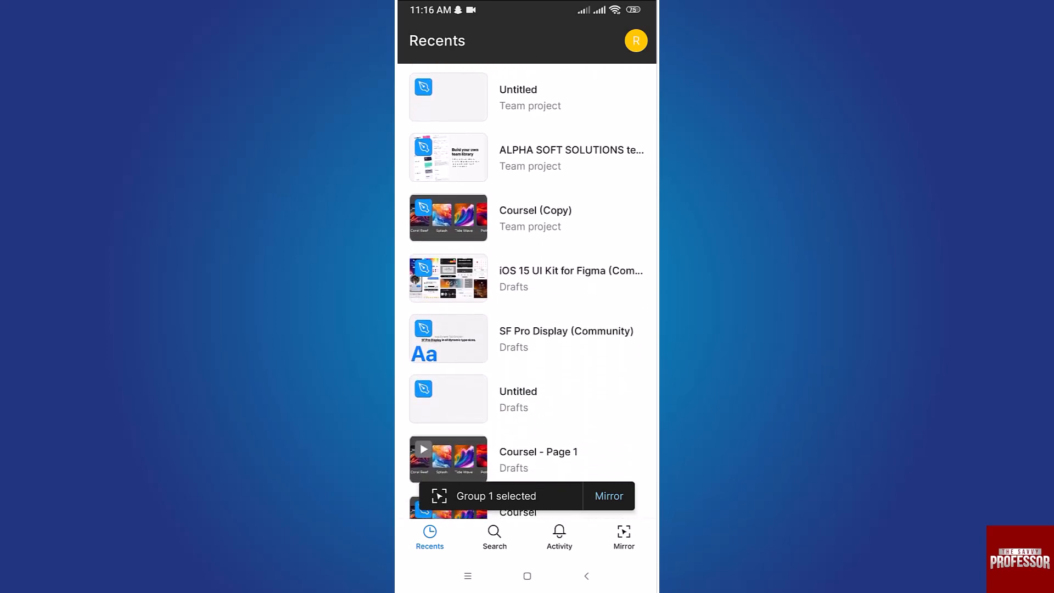
pyautogui.scroll(-3)
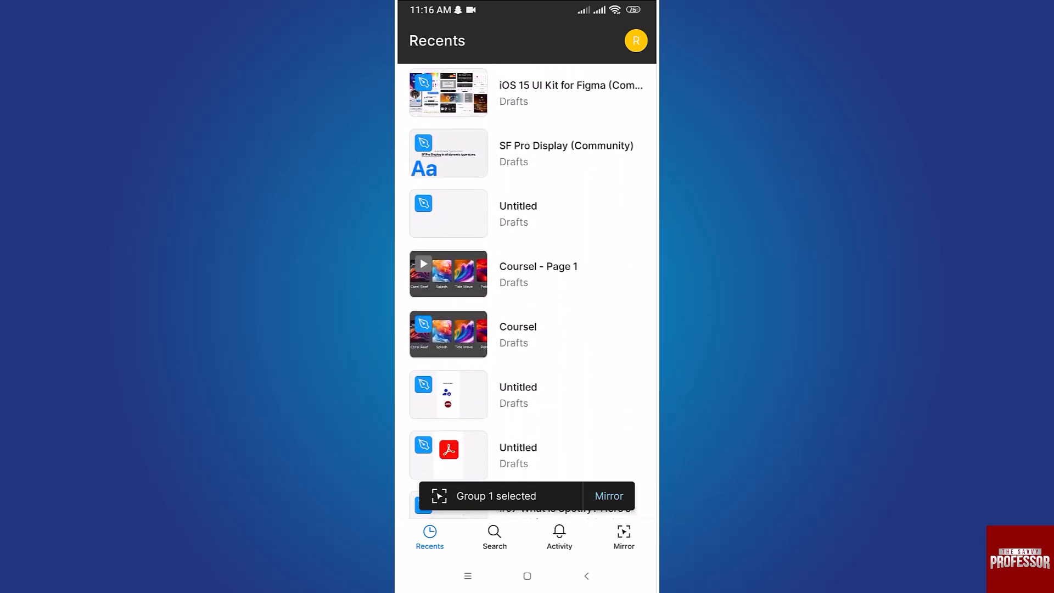
pyautogui.scroll(-3)
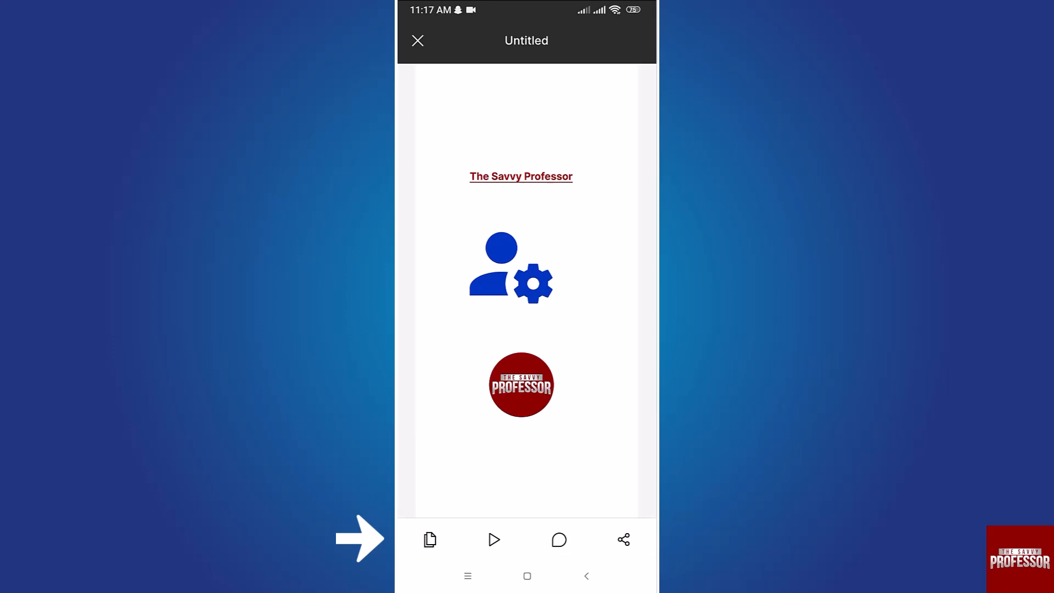
pyautogui.click(495, 539)
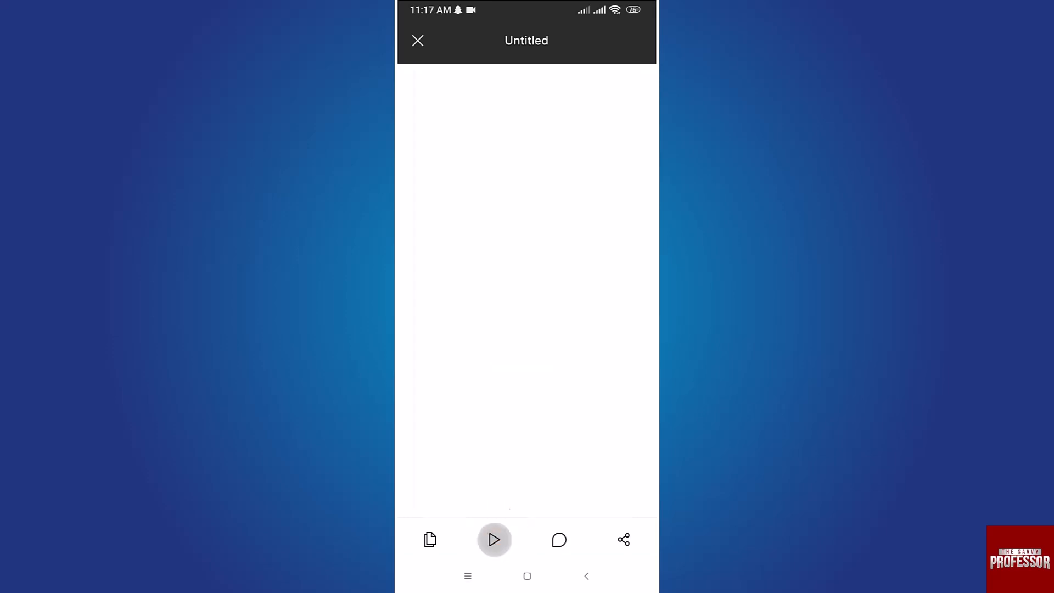
pyautogui.click(494, 540)
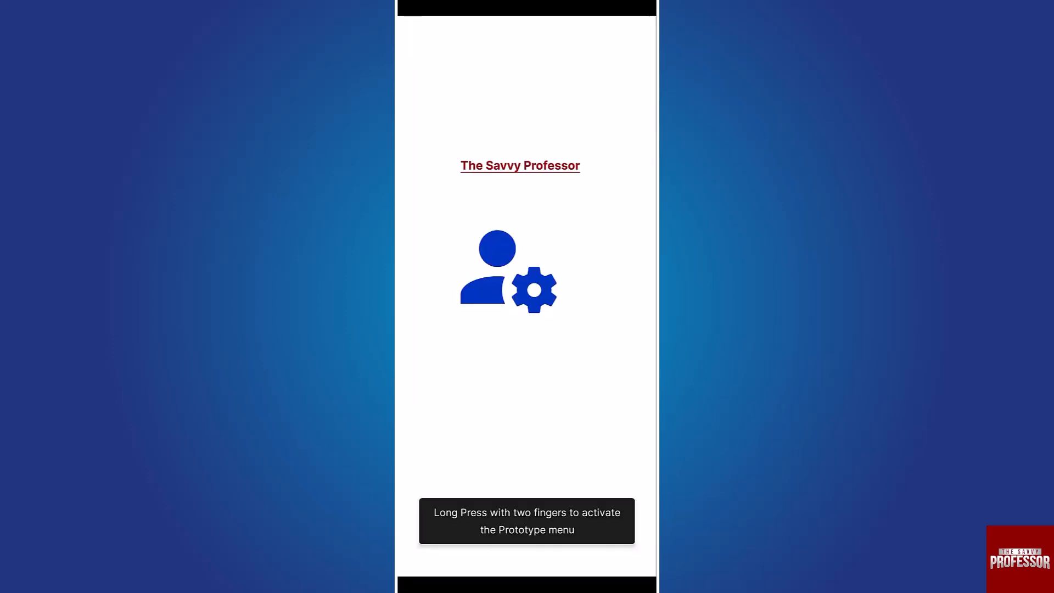